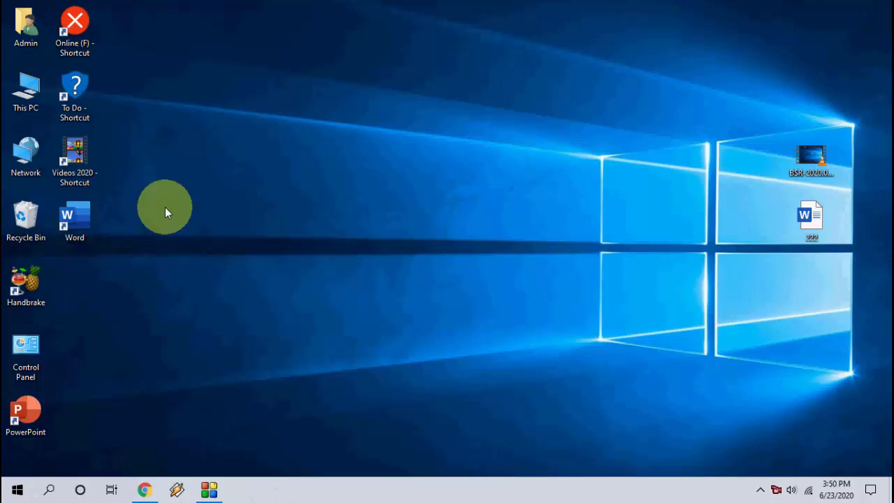
pyautogui.moveTo(209, 251)
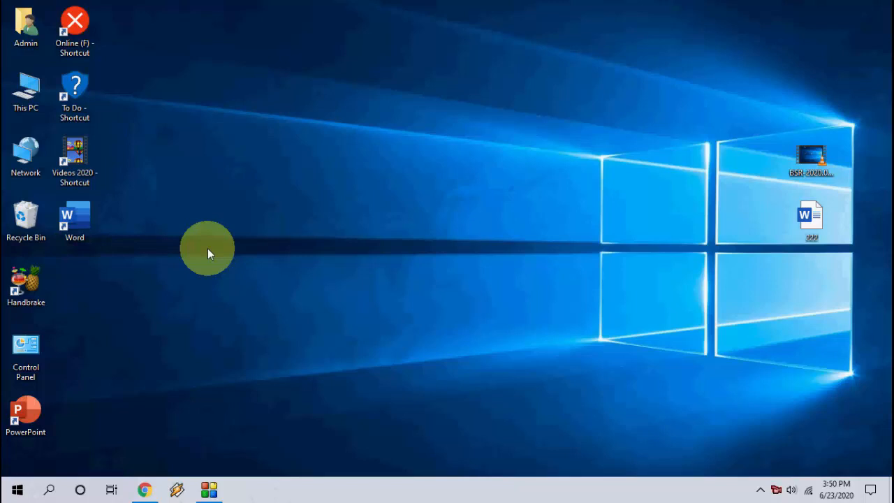
pyautogui.moveTo(17, 489)
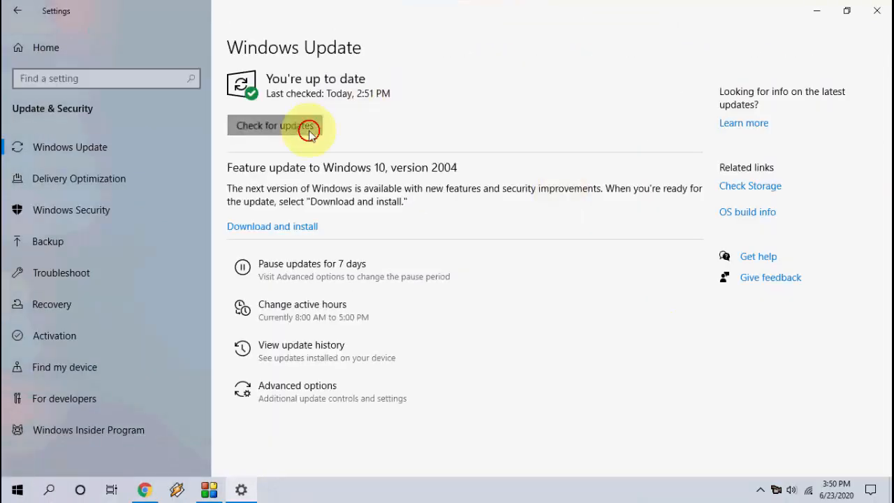
# Check for updates and start downloading the Windows 10, version 2004 feature update
pyautogui.click(274, 125)
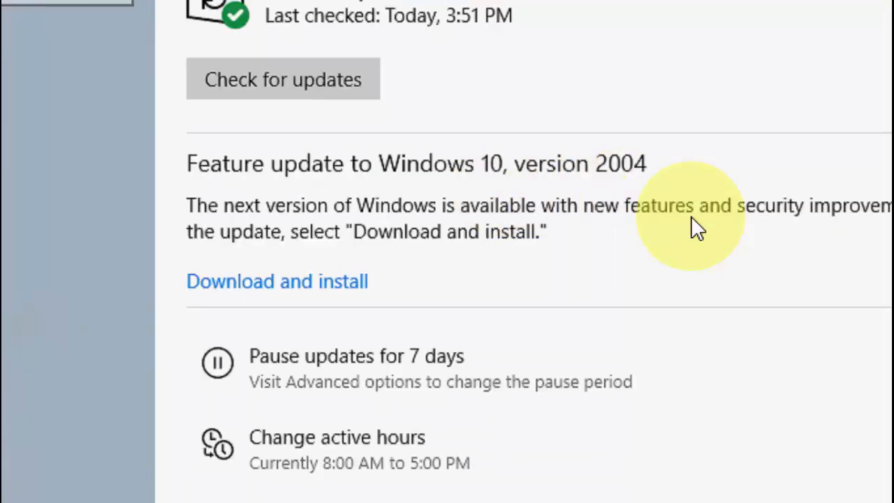
pyautogui.moveTo(319, 289)
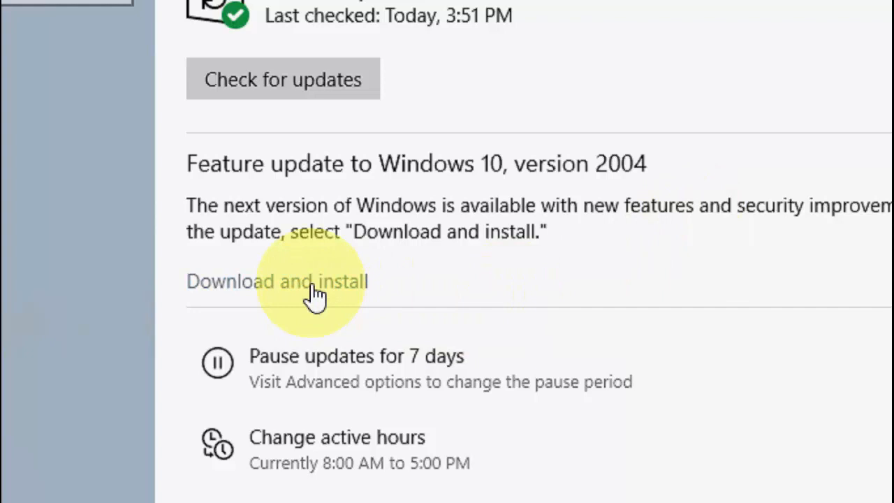
pyautogui.scroll(-3)
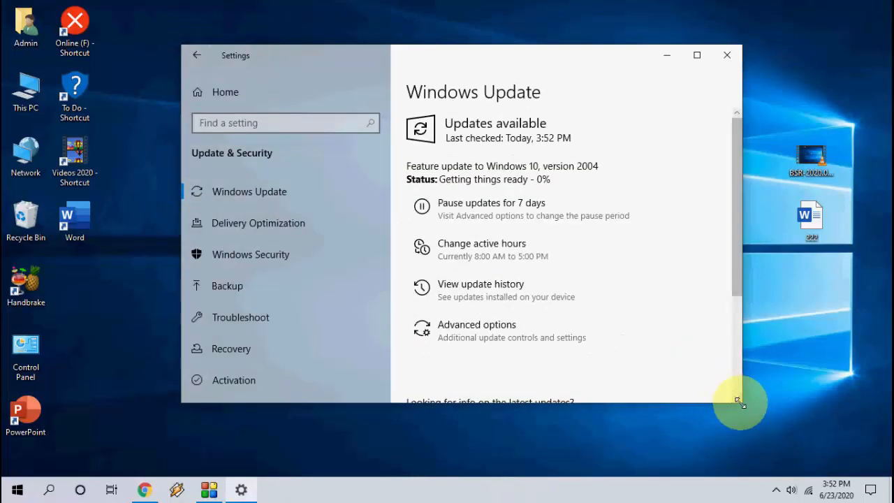
# Maximize the Settings window while the version 2004 update keeps getting things ready
pyautogui.click(696, 55)
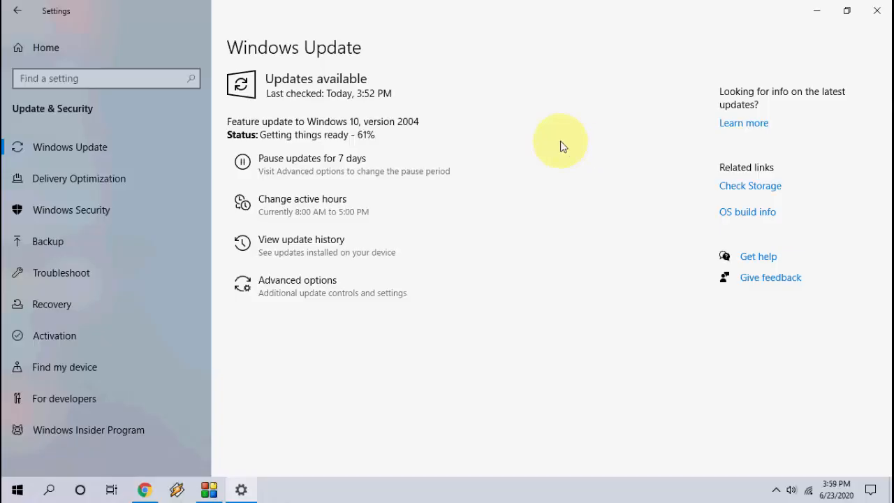
pyautogui.moveTo(601, 174)
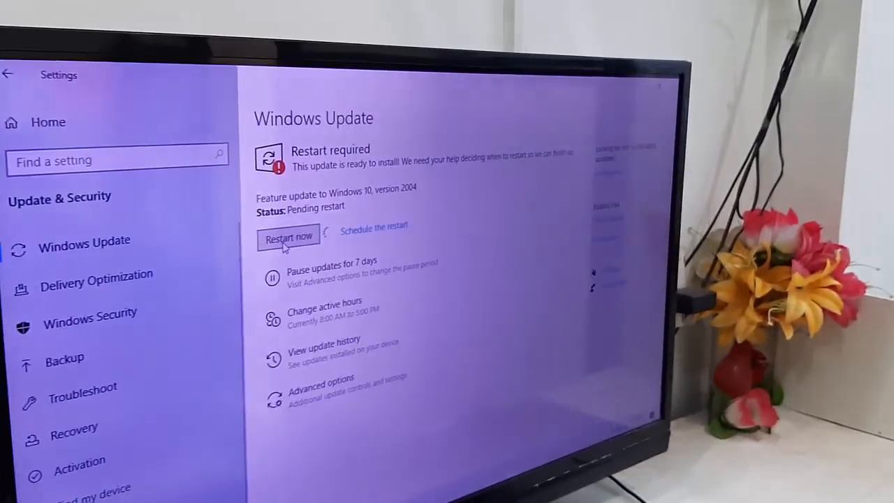
# Restart the computer now to finish installing the version 2004 update
pyautogui.click(288, 237)
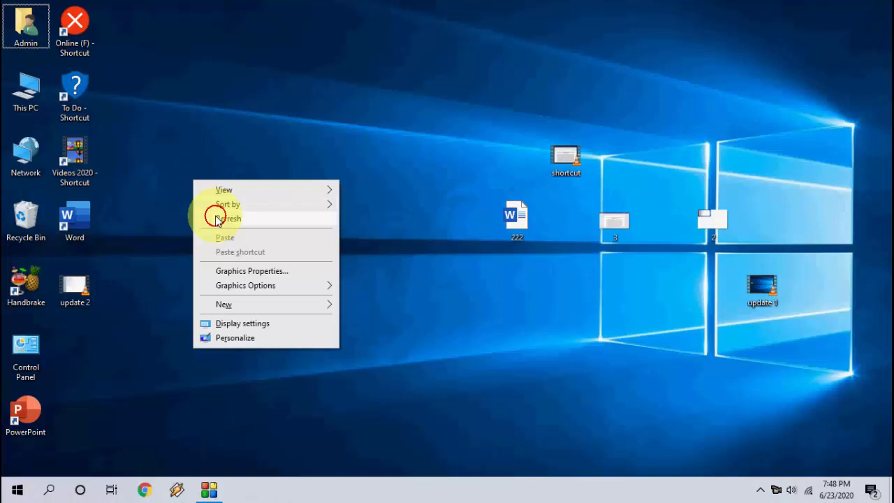
# Open Settings > System > About from Start, confirming Windows 10 Pro version 2004, build 19041.329
pyautogui.click(14, 489)
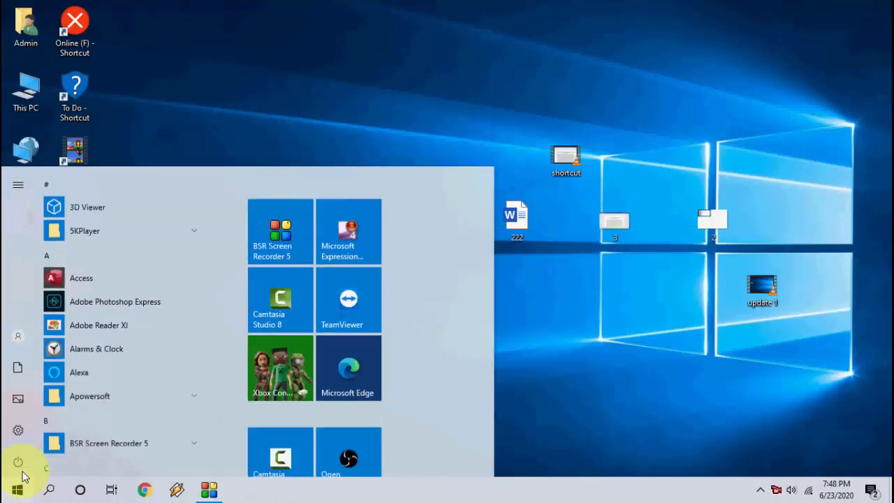
pyautogui.click(17, 184)
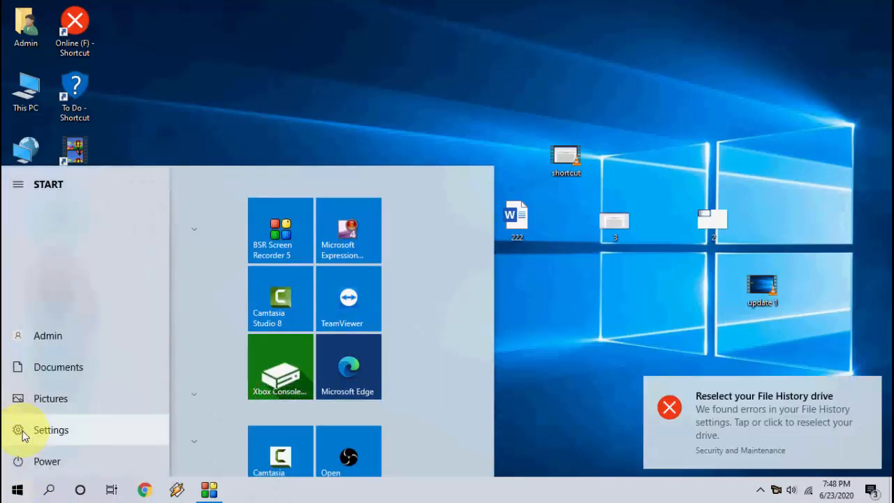
pyautogui.click(50, 430)
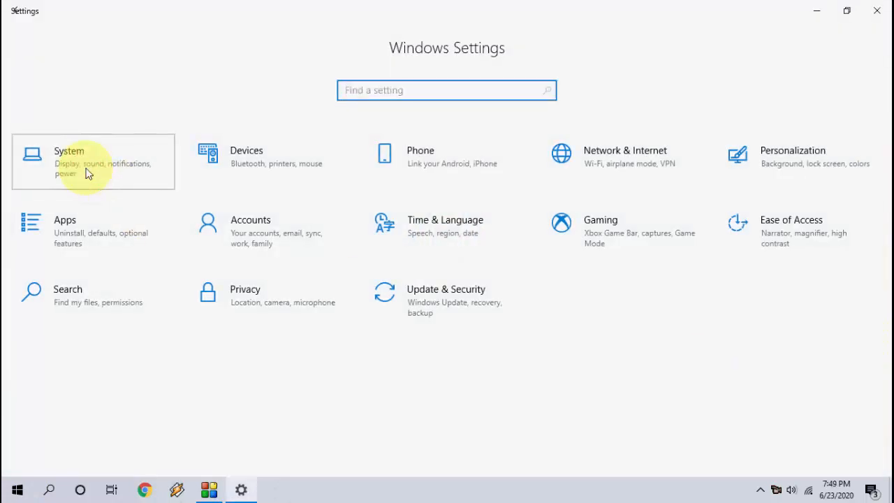
pyautogui.click(91, 160)
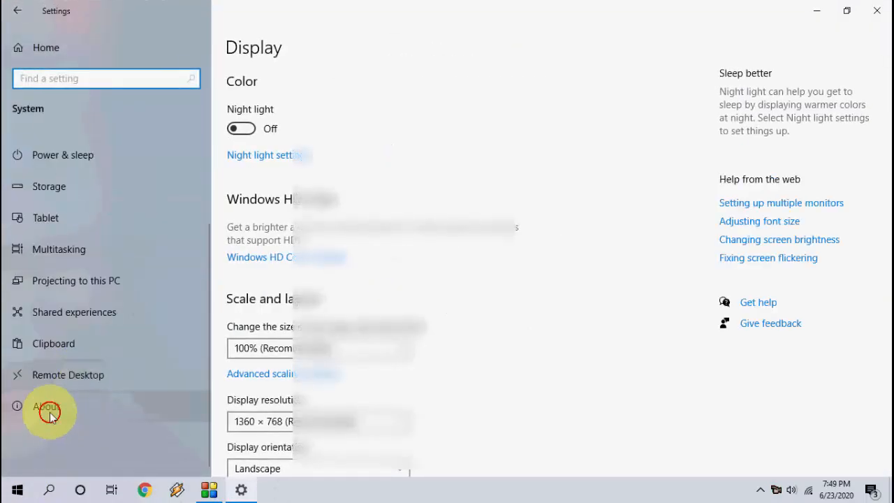
pyautogui.click(46, 405)
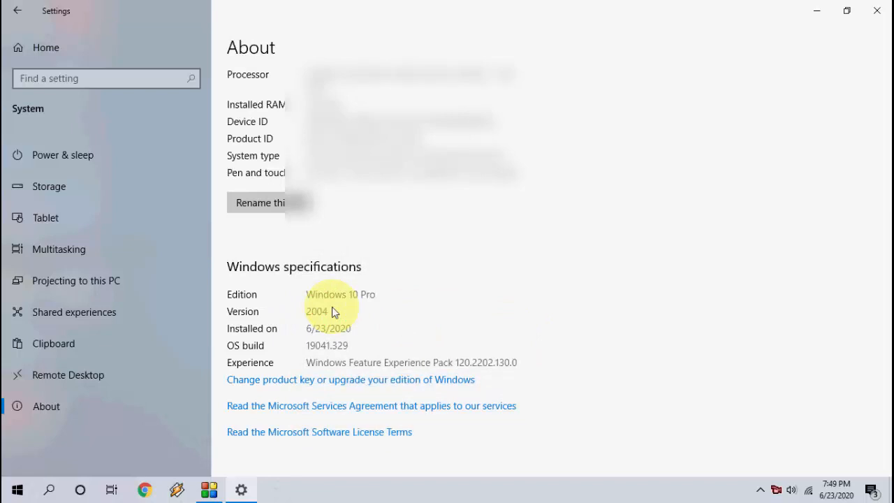
pyautogui.moveTo(328, 319)
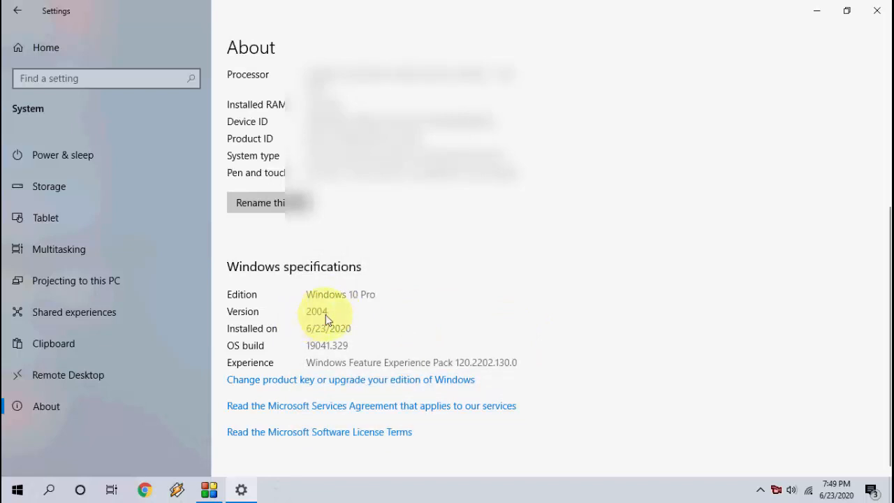
pyautogui.moveTo(347, 313)
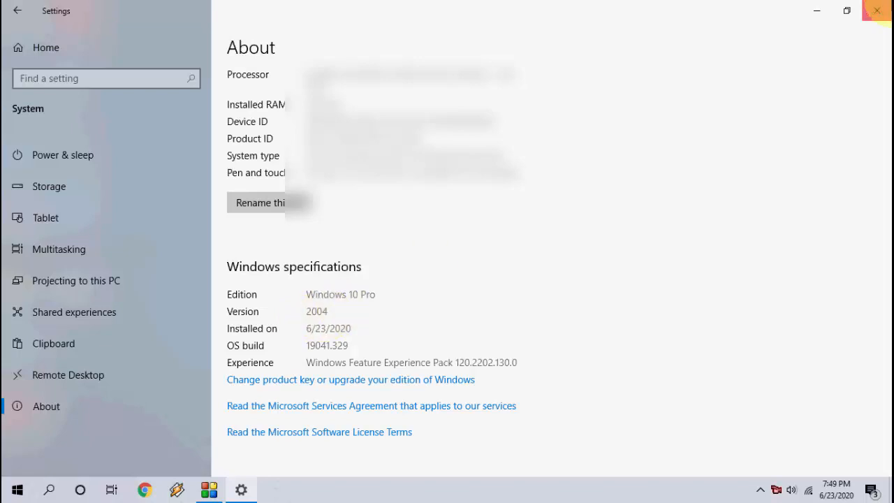
pyautogui.rightClick(484, 133)
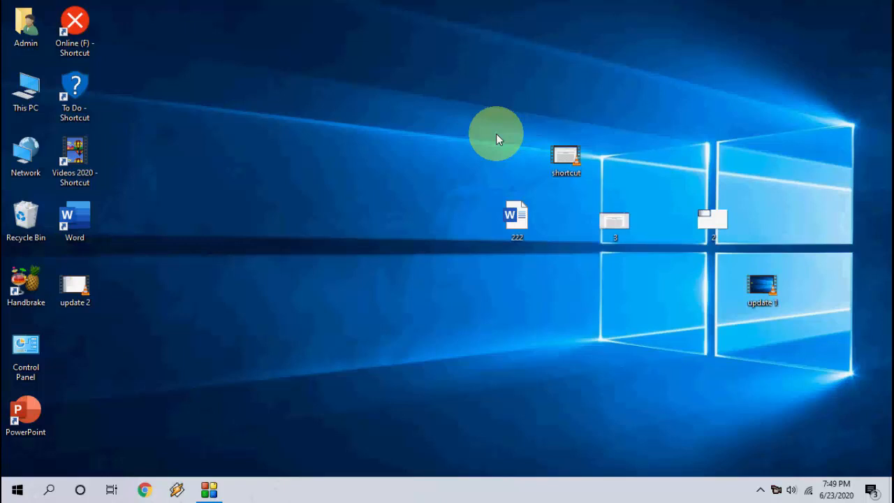
pyautogui.moveTo(338, 174)
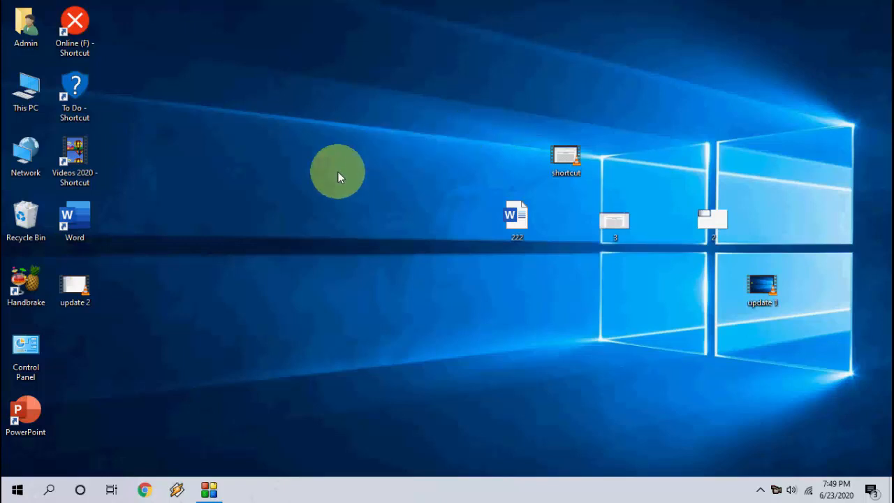
pyautogui.moveTo(301, 153)
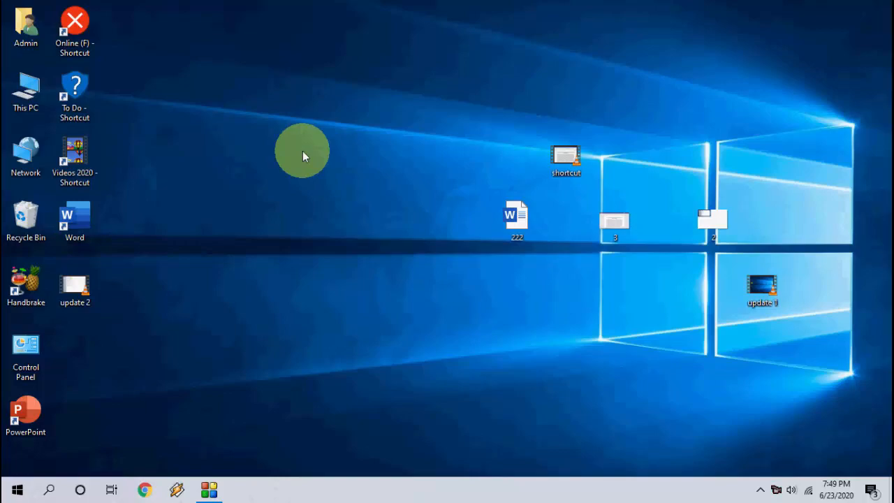